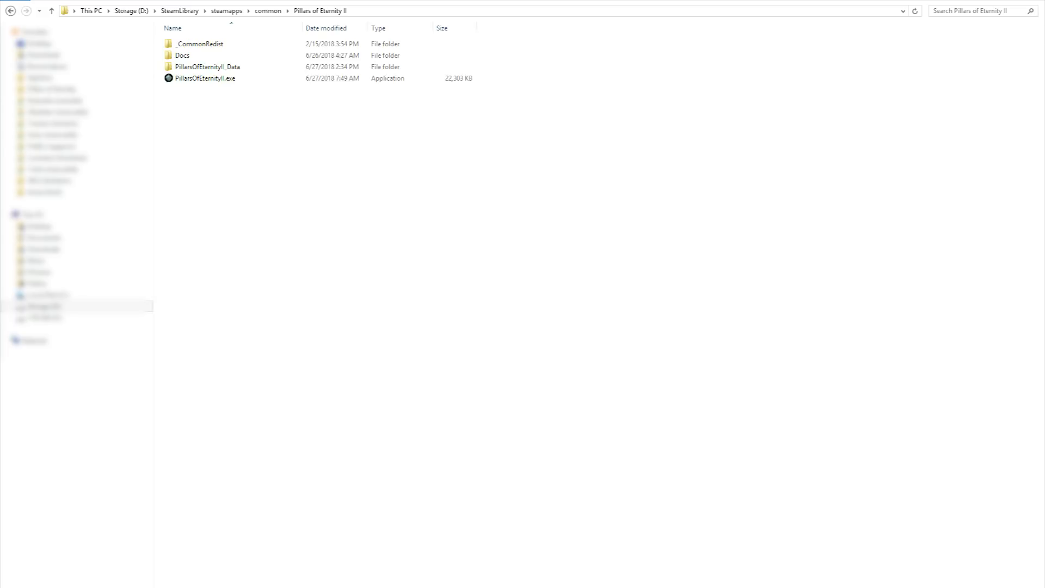
# Open PillarsOfEternityII_Data and create a folder named 'override'.
pyautogui.click(234, 92)
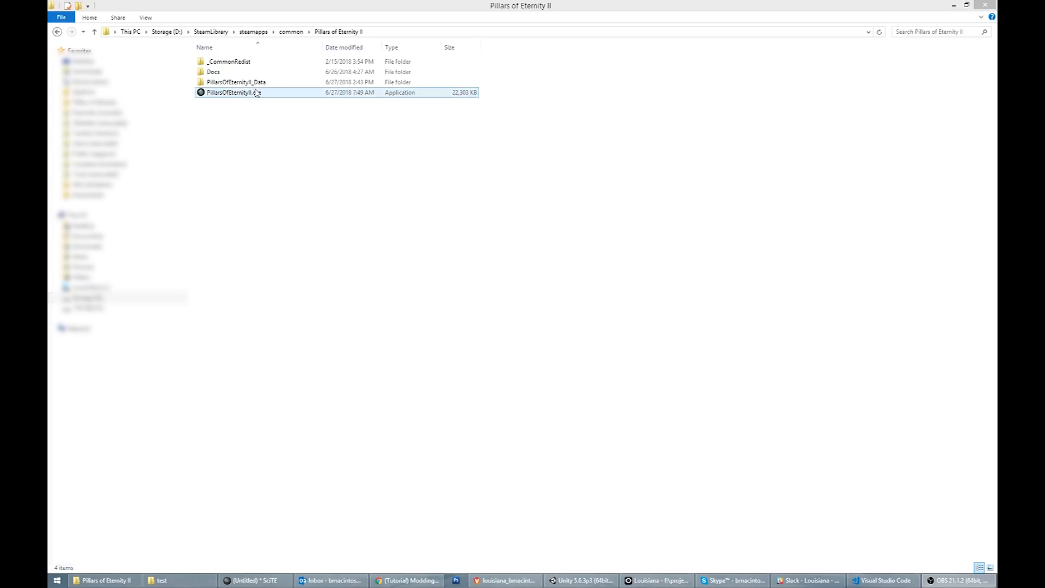
pyautogui.doubleClick(236, 81)
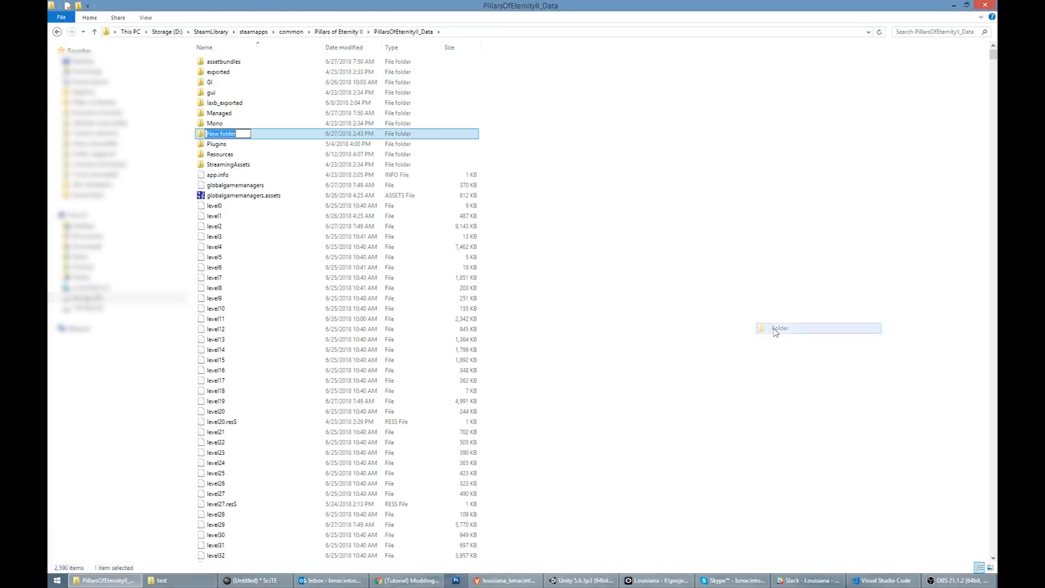
pyautogui.write('overr')
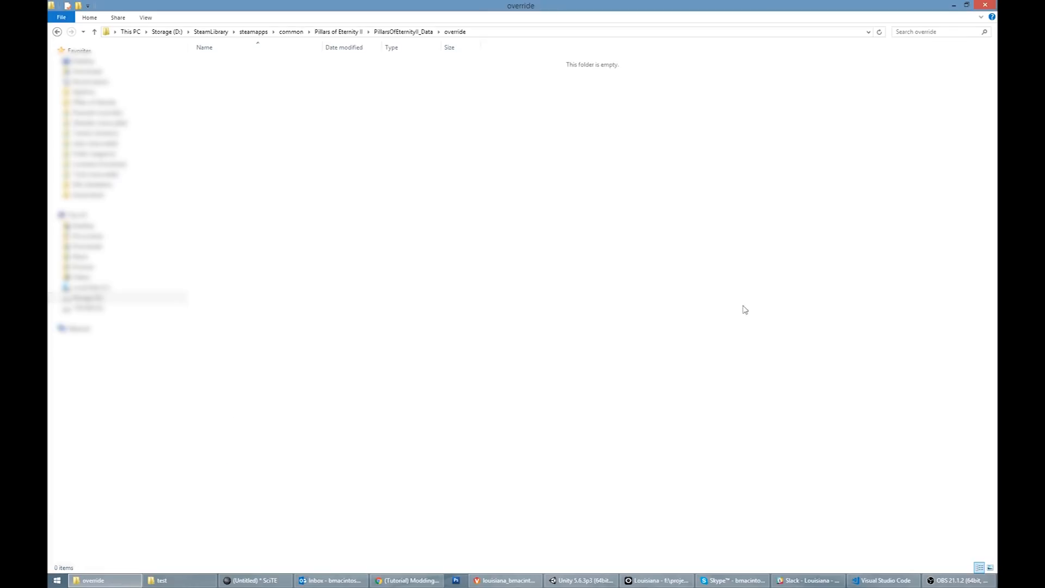
# Inside override, create a new folder named 'tutorial-mod'.
pyautogui.rightClick(744, 309)
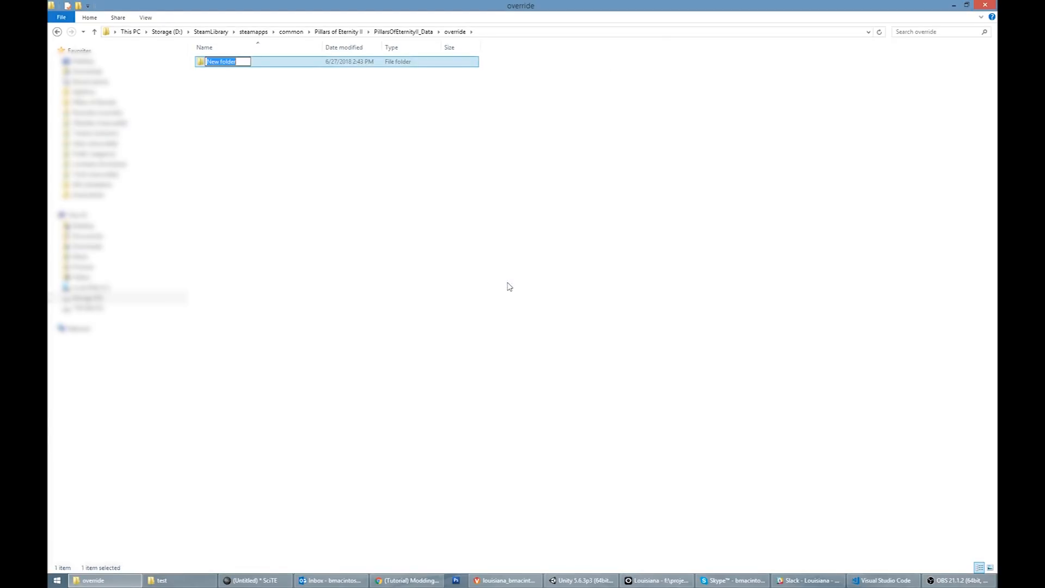
pyautogui.write('tutorial-mod')
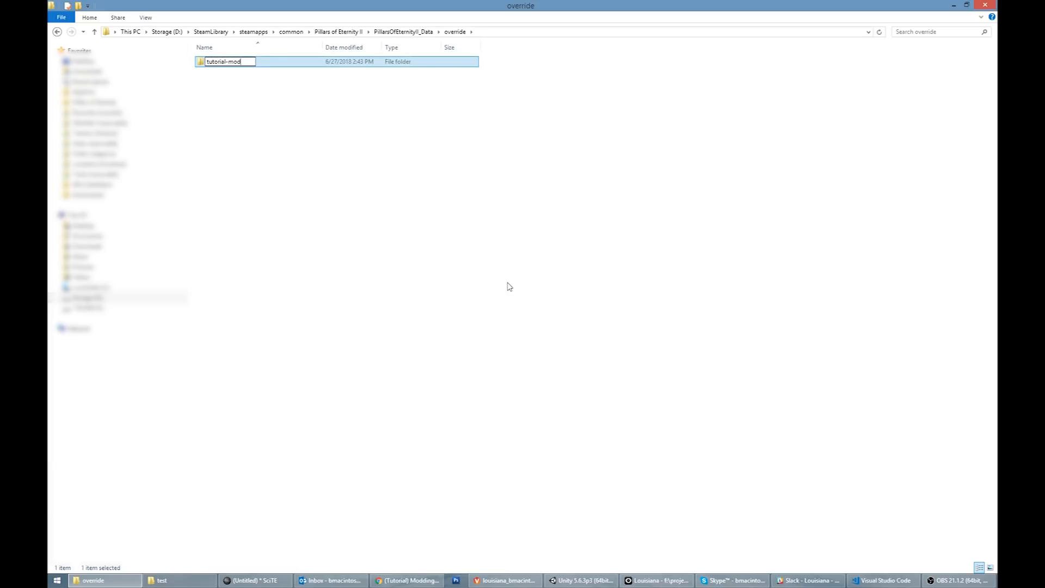
pyautogui.press('enter')
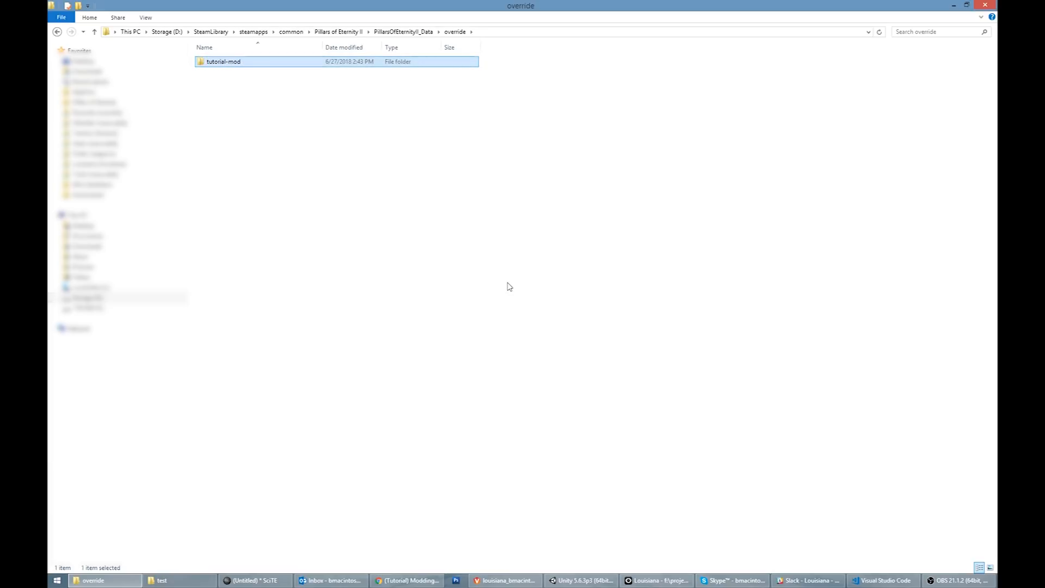
# In tutorial-mod, create a text document renamed manifest.json, accepting the extension change.
pyautogui.doubleClick(223, 62)
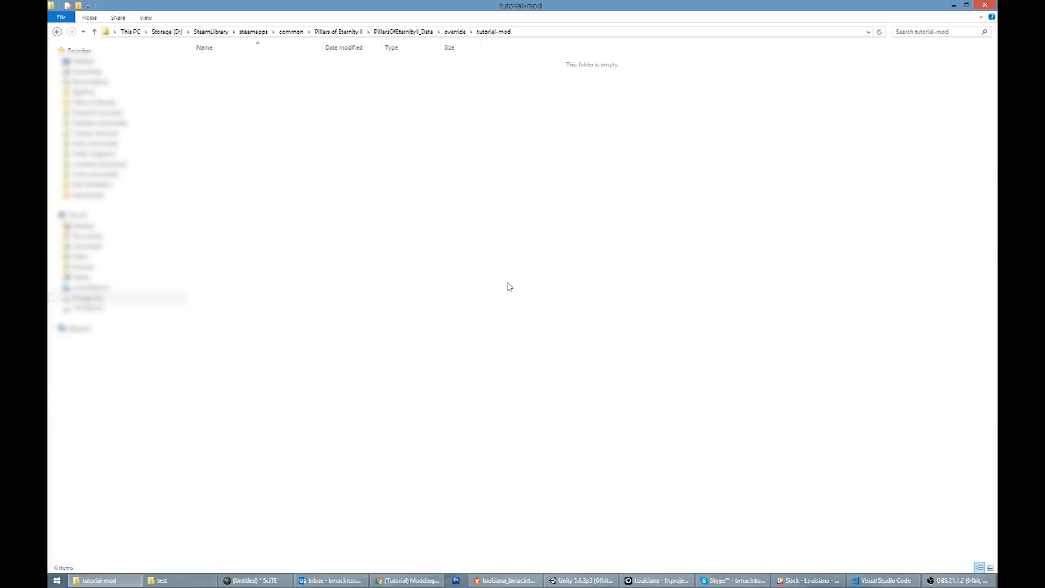
pyautogui.rightClick(509, 287)
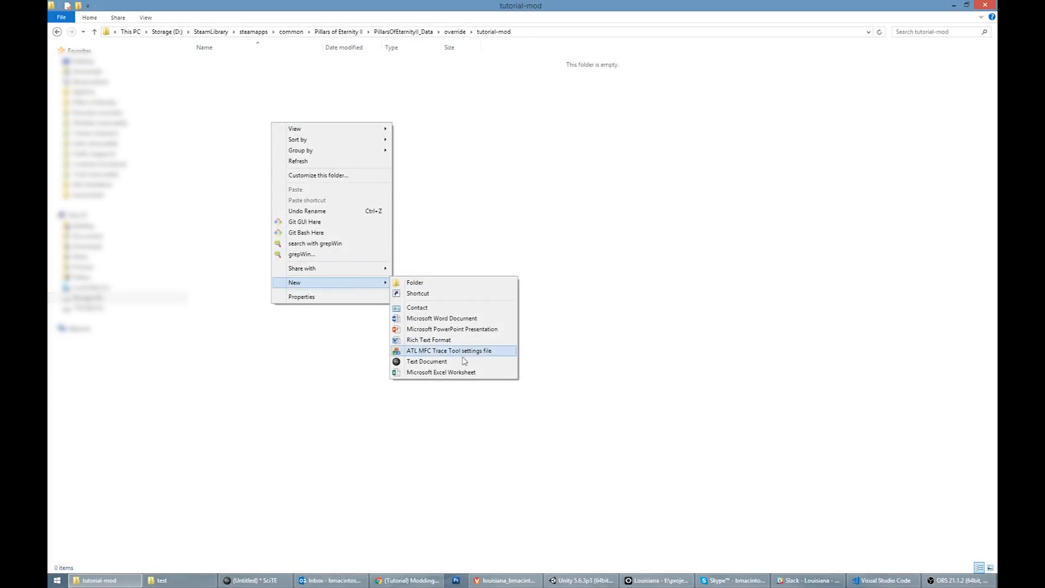
pyautogui.click(427, 361)
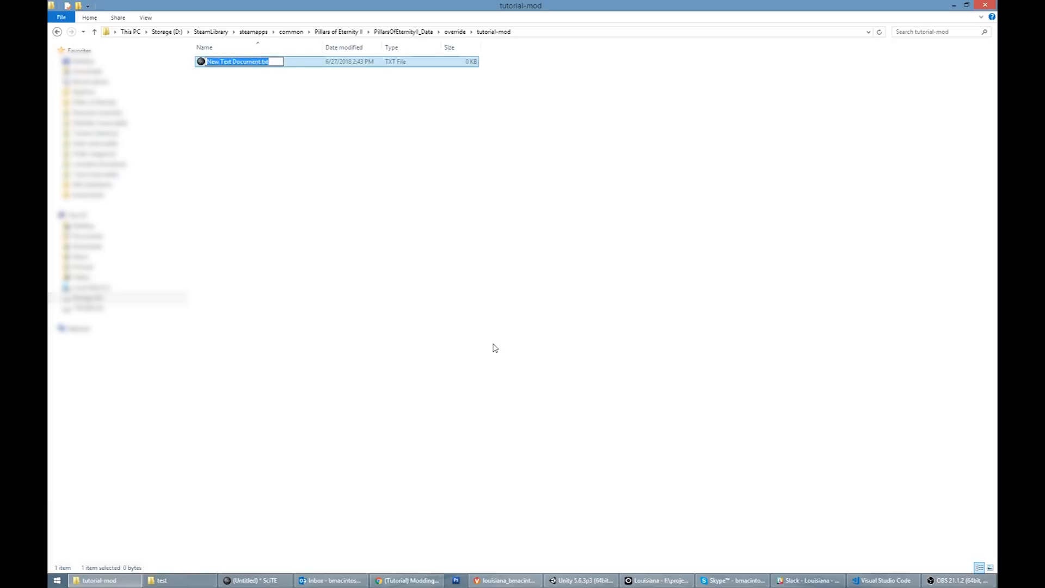
pyautogui.write('mani')
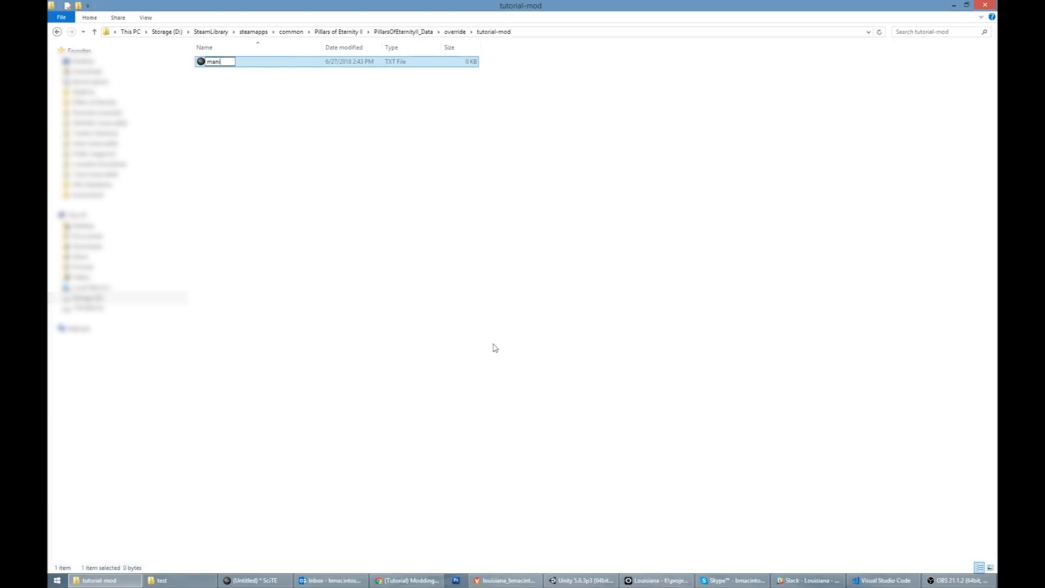
pyautogui.press('enter')
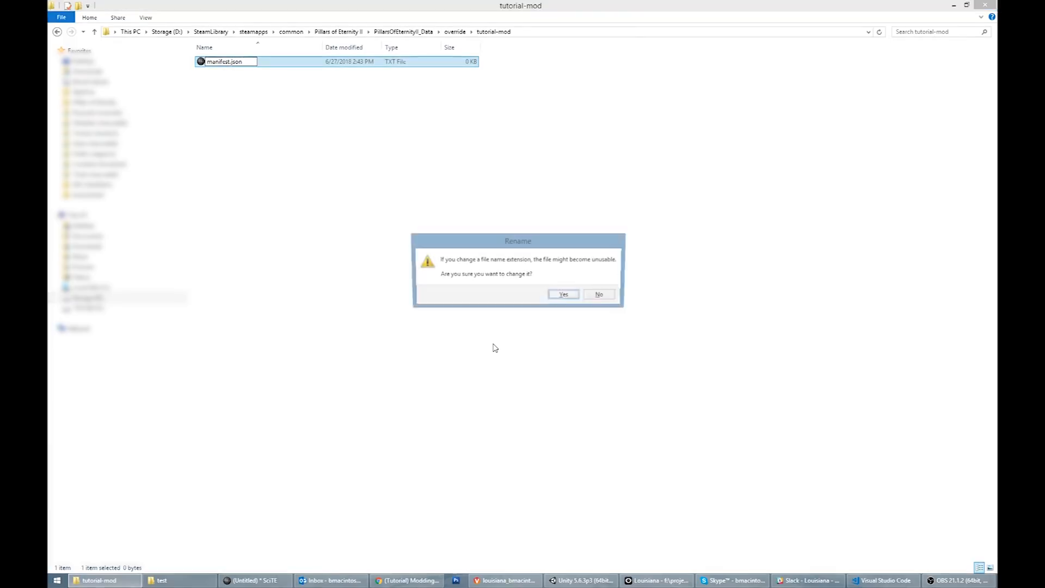
pyautogui.click(563, 294)
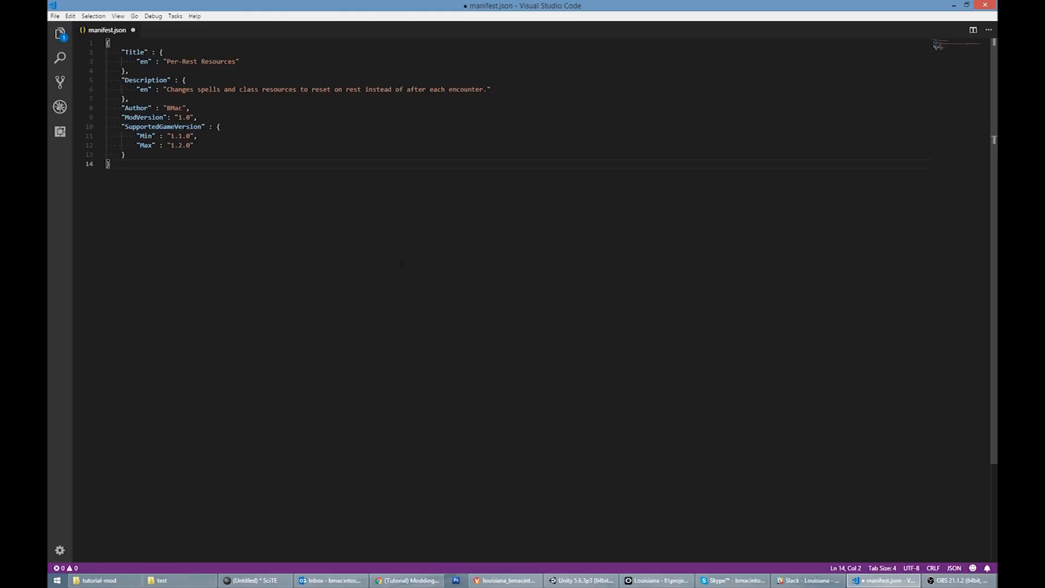
# Return to the tutorial-mod folder in File Explorer after writing manifest.json.
pyautogui.click(98, 579)
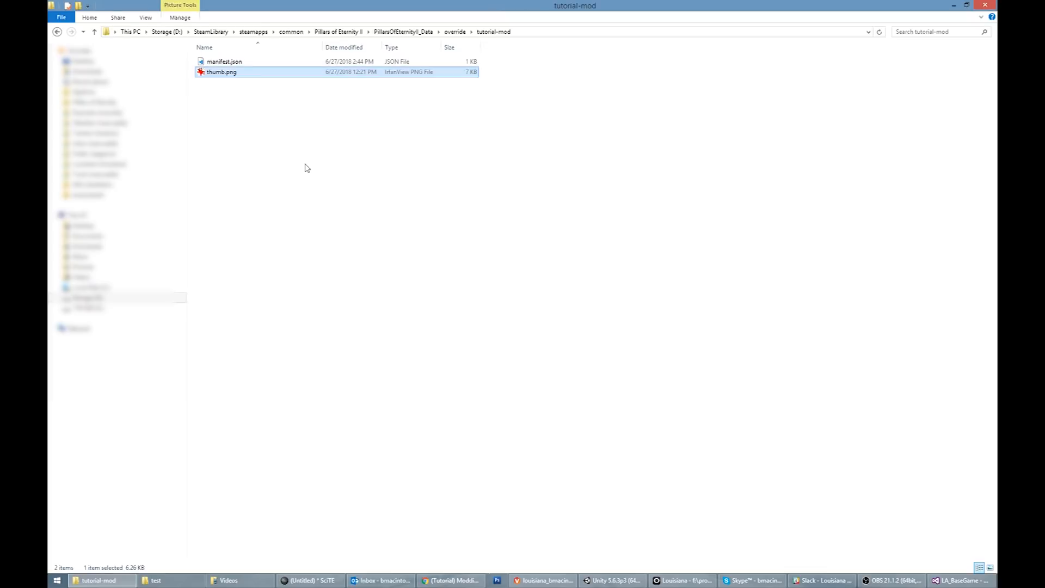
# Preview the thumb.png image in the tutorial-mod folder.
pyautogui.doubleClick(221, 71)
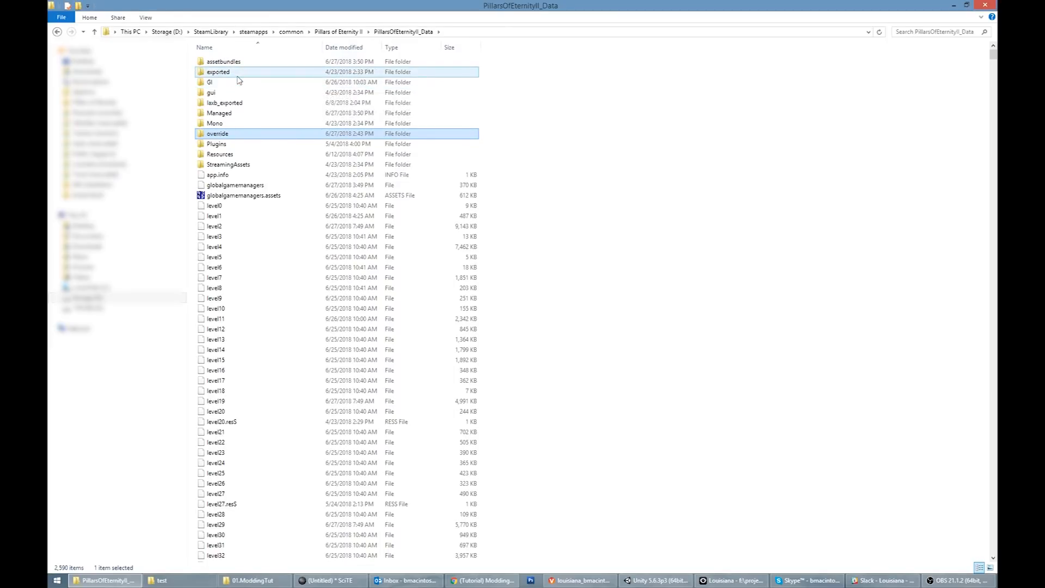
# Browse into exported\design\gamedata and open global.gamedatabundle in the editor.
pyautogui.doubleClick(217, 72)
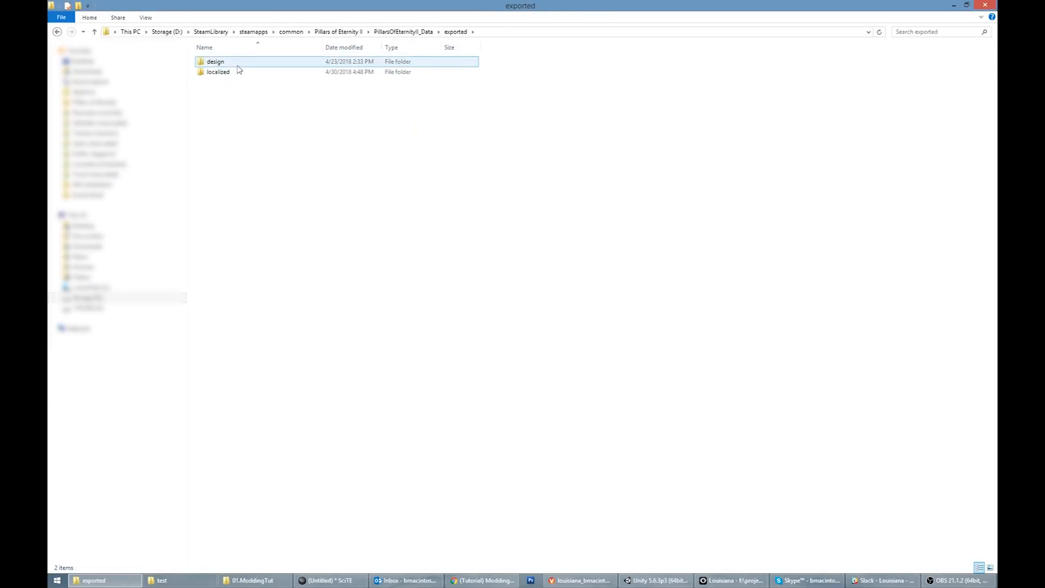
pyautogui.doubleClick(215, 61)
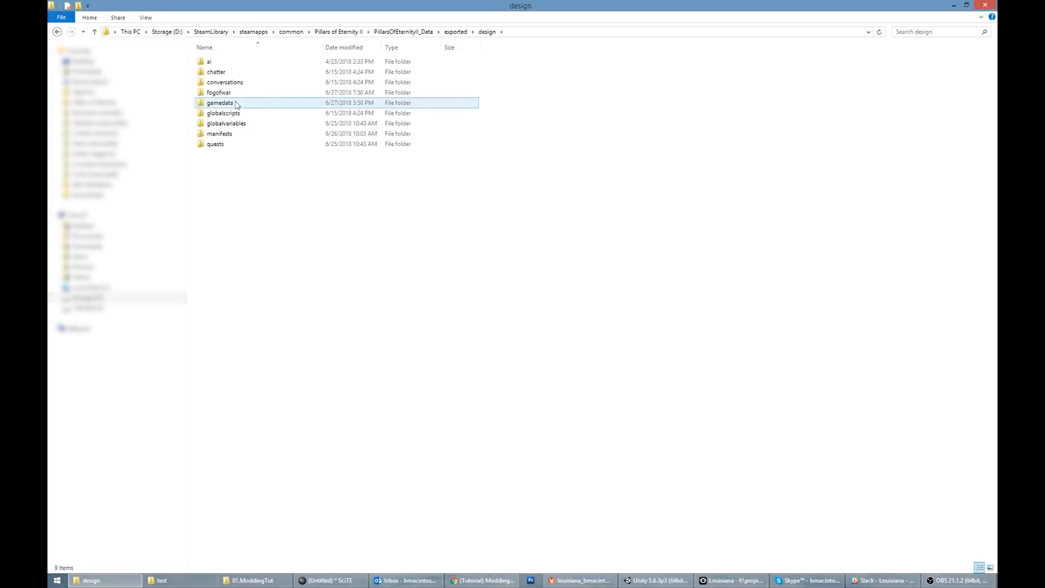
pyautogui.doubleClick(219, 102)
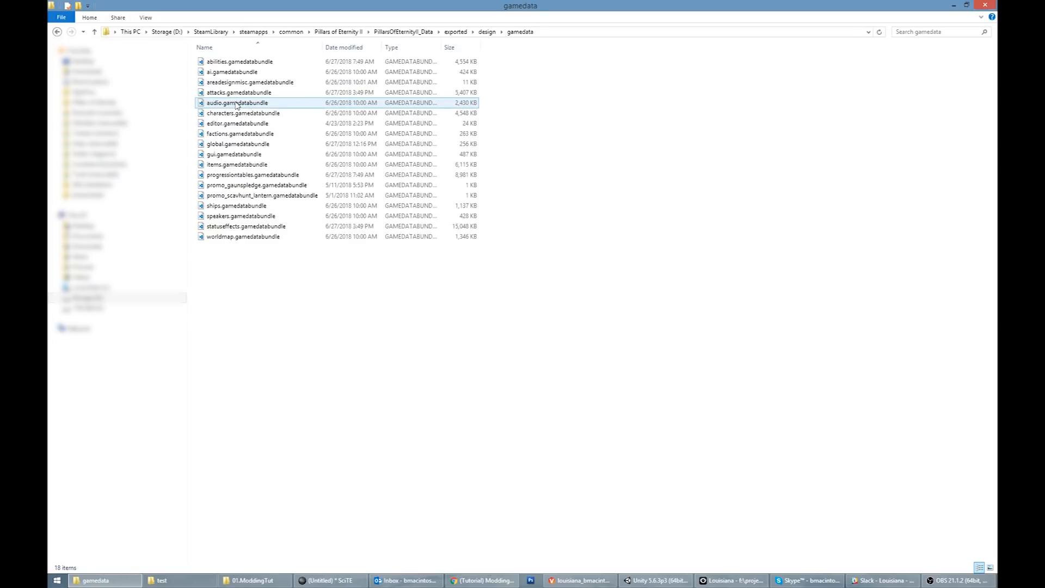
pyautogui.click(237, 143)
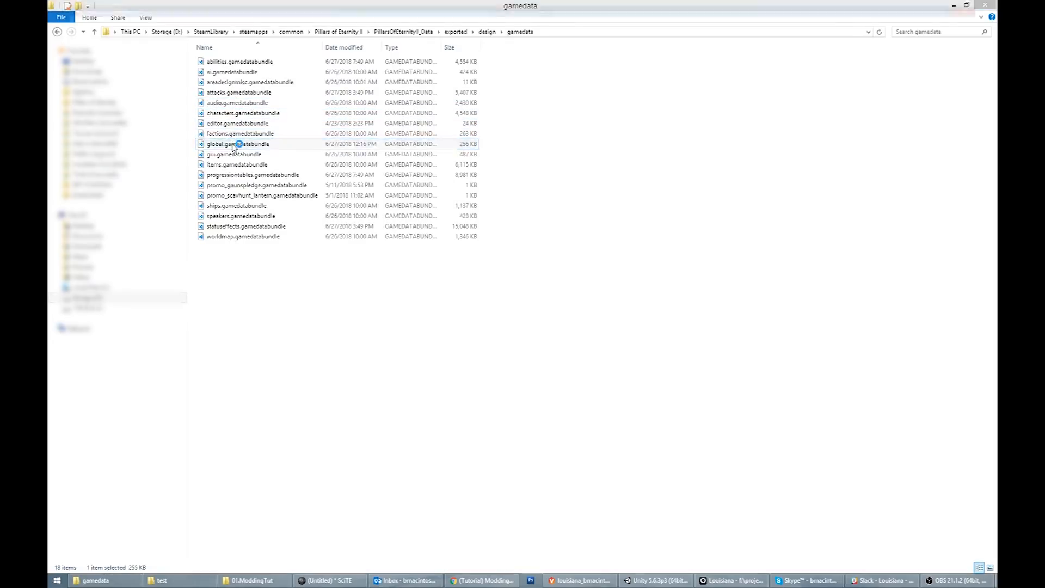
pyautogui.doubleClick(236, 143)
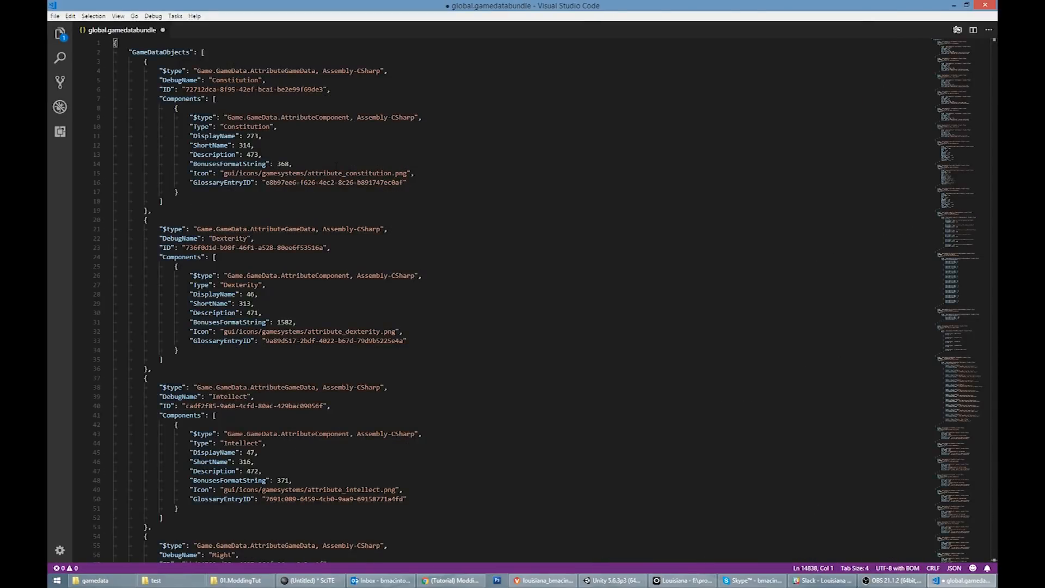
# Search global.gamedatabundle for 'spell', then return to File Explorer.
pyautogui.press('Ctrl+f')
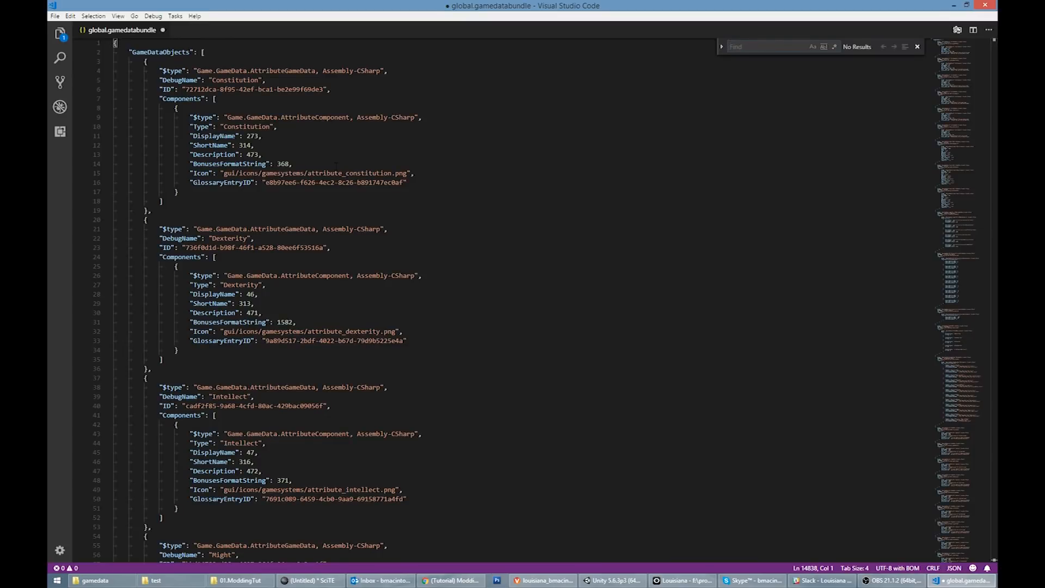
pyautogui.write('spell')
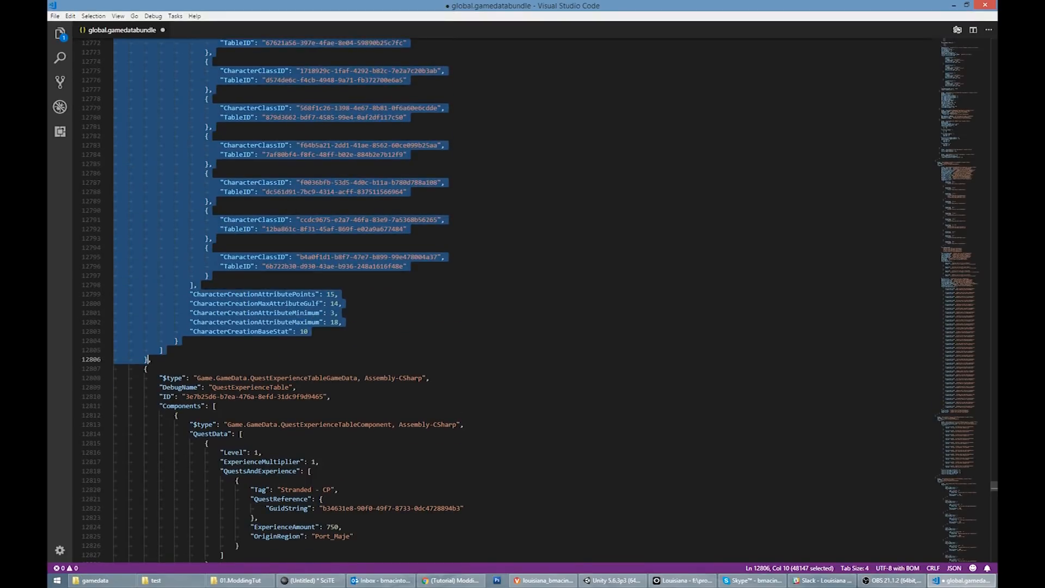
pyautogui.click(94, 579)
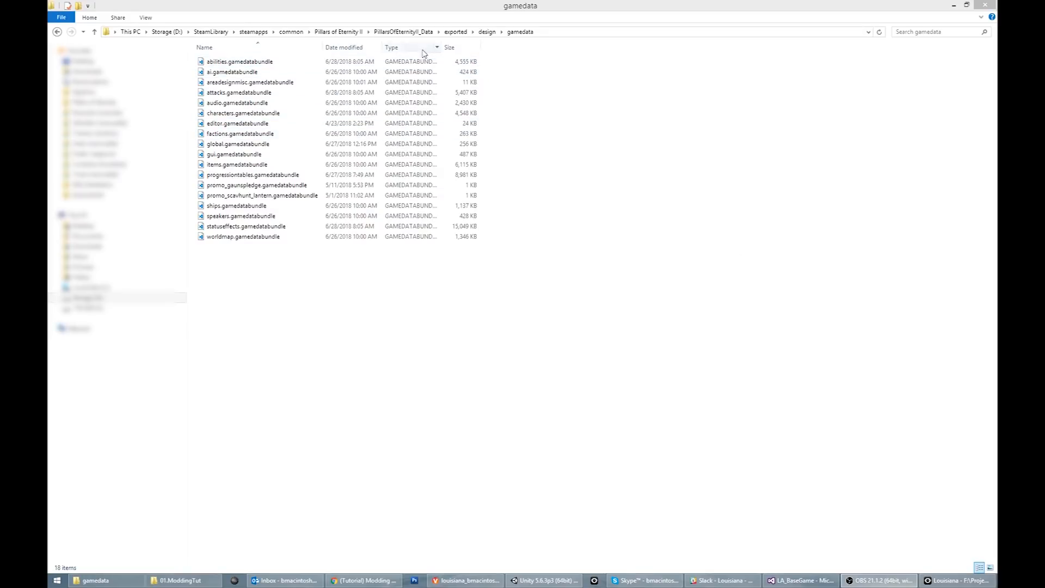
# Navigate into override\tutorial-mod\design and create a 'gamedata' folder.
pyautogui.click(402, 31)
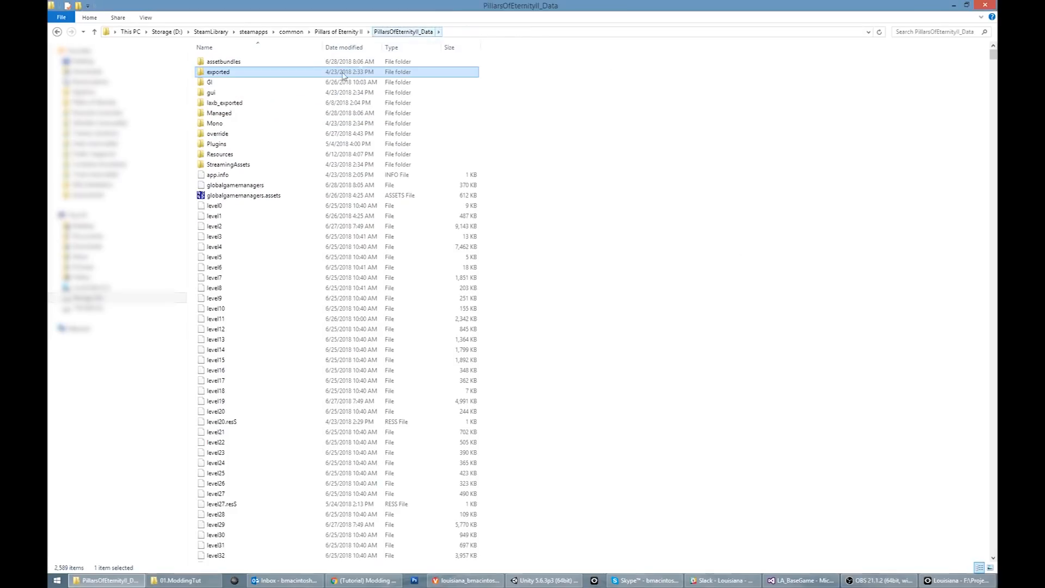
pyautogui.doubleClick(217, 133)
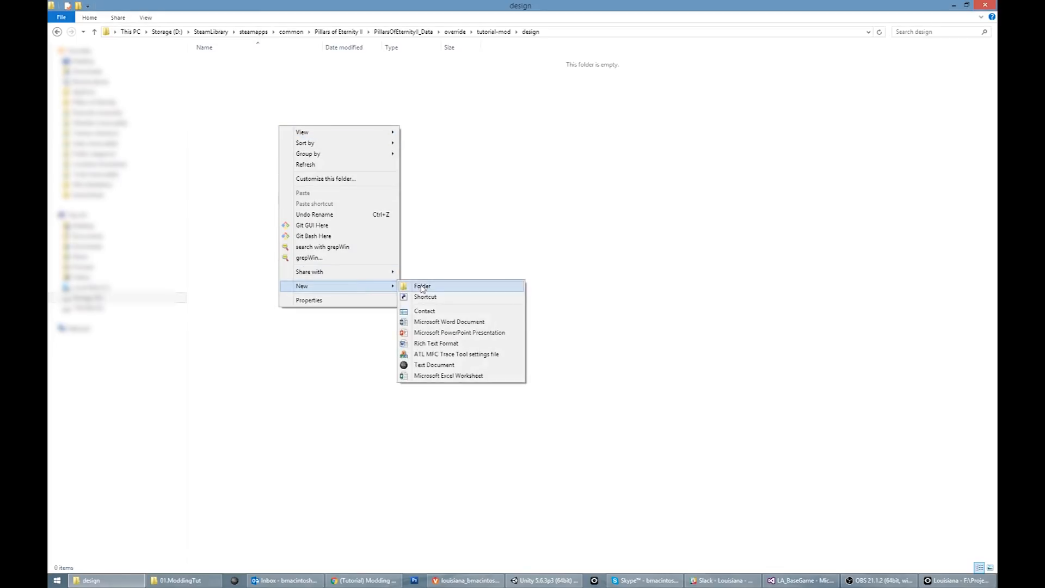
pyautogui.click(421, 285)
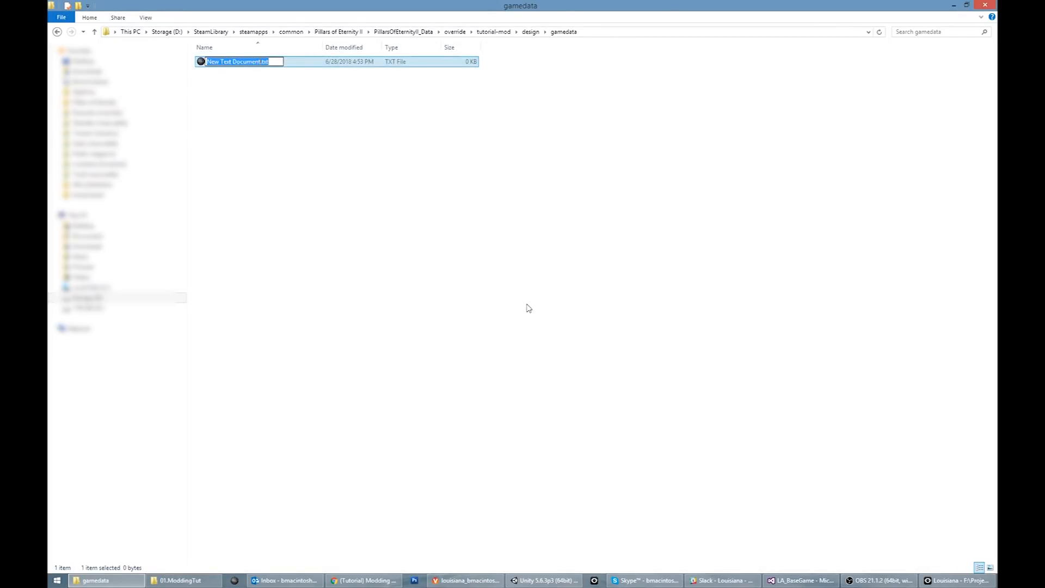
# Create tutorial.gamedatabundle in gamedata, accept the extension change, and open it.
pyautogui.write('tutorial.tx')
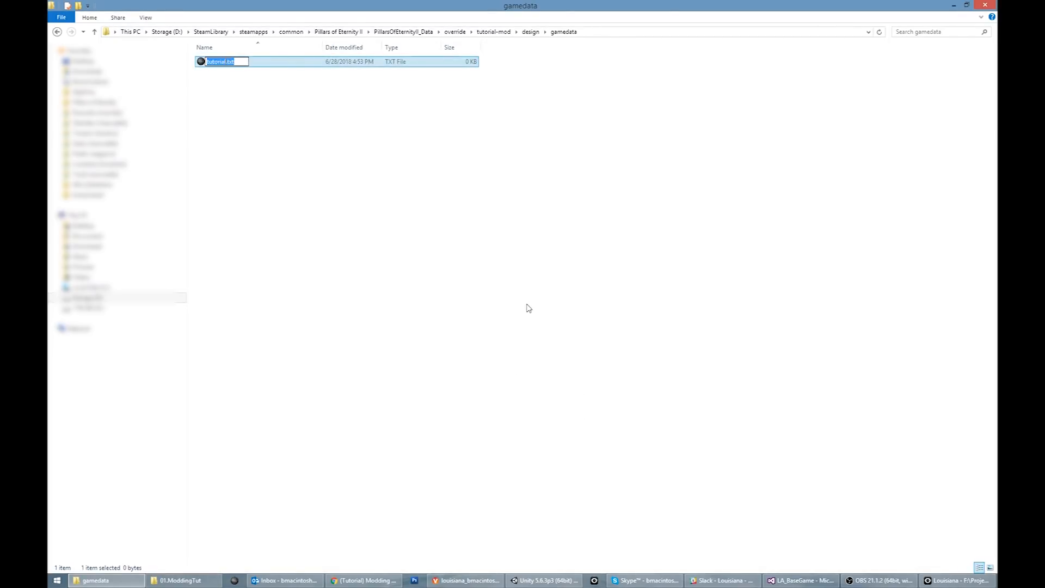
pyautogui.write('tutorial.gamedata')
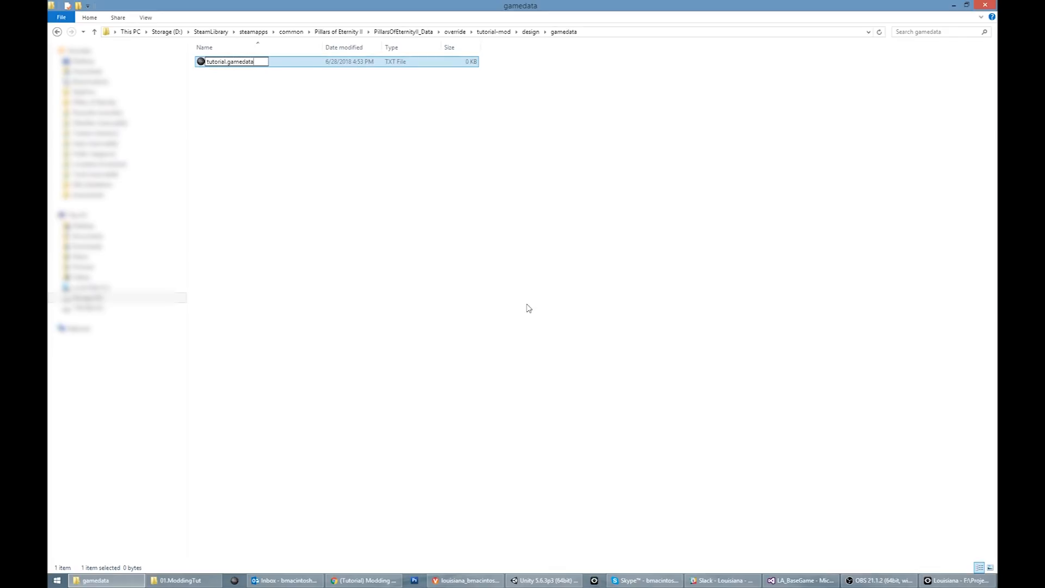
pyautogui.press('enter')
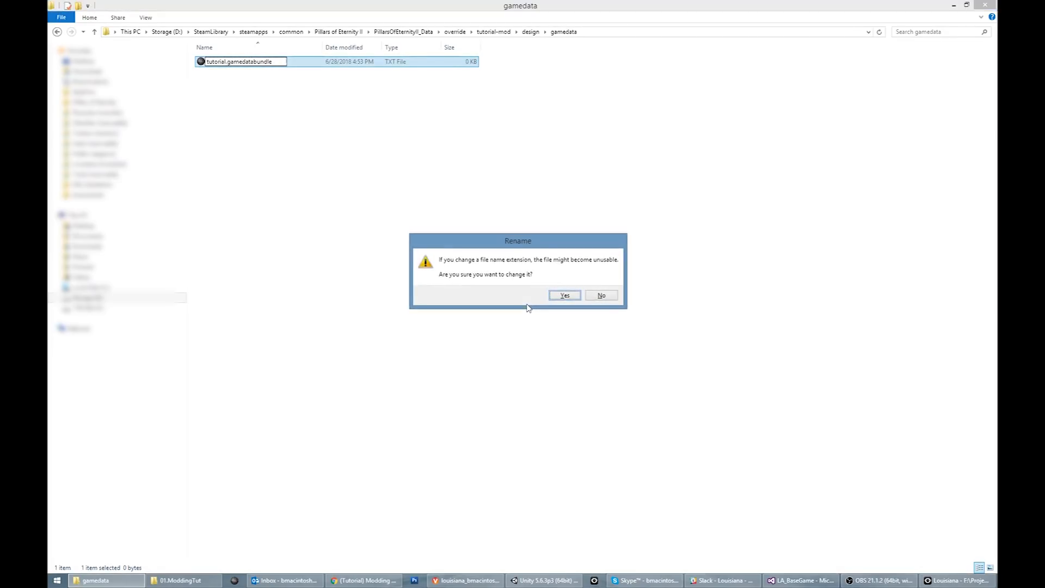
pyautogui.click(564, 295)
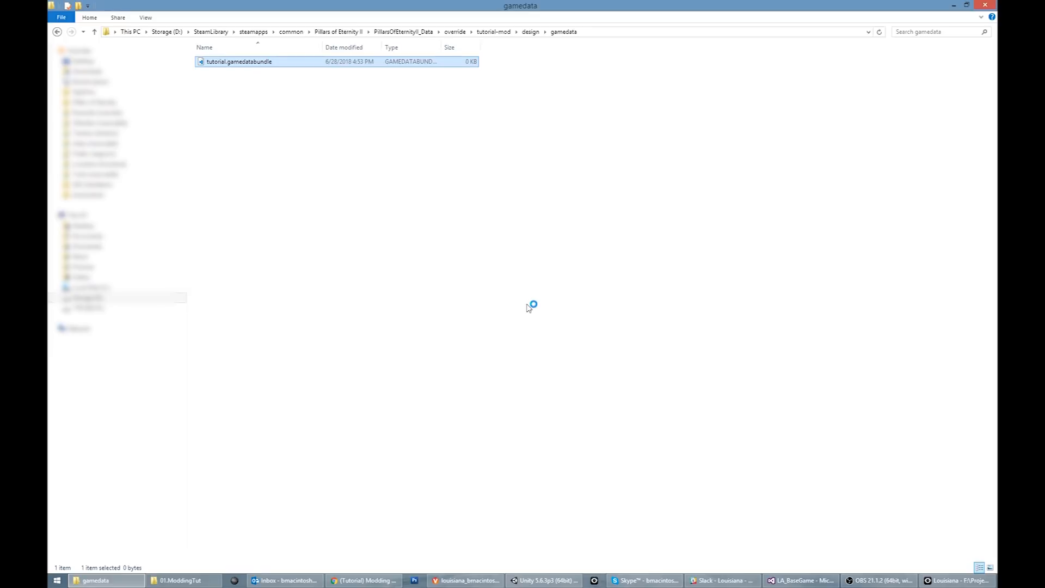
pyautogui.doubleClick(237, 60)
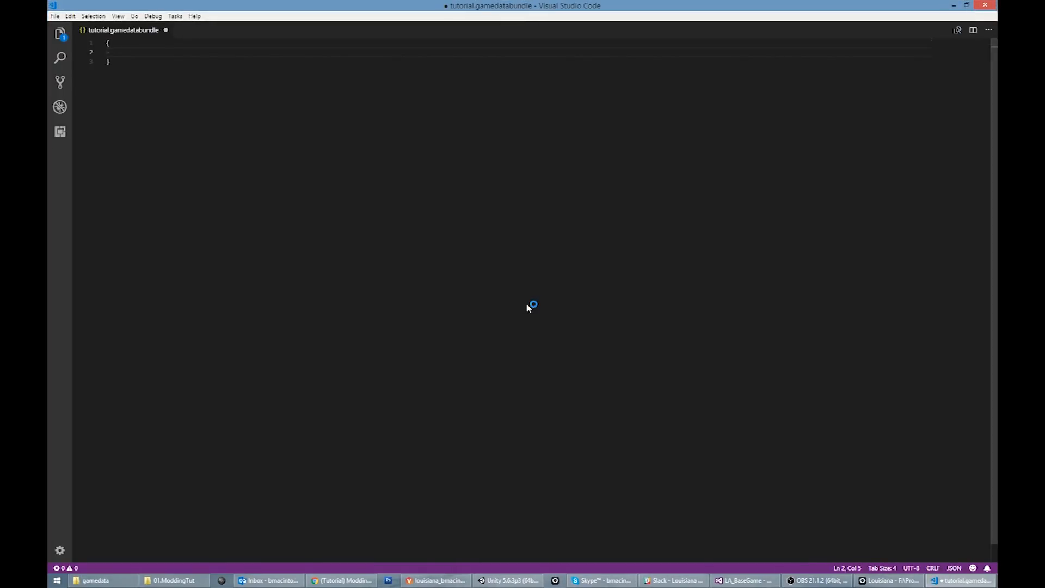
# Type the "GameDataObjects" array and paste the GlobalGameSettings object inside it.
pyautogui.write('"GameDataObject"')
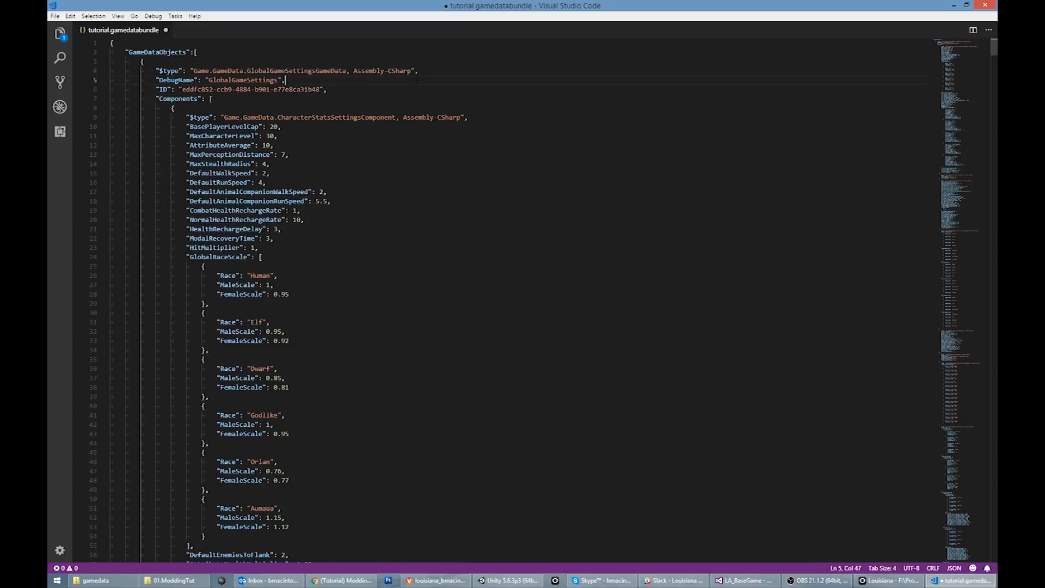
pyautogui.scroll(-3)
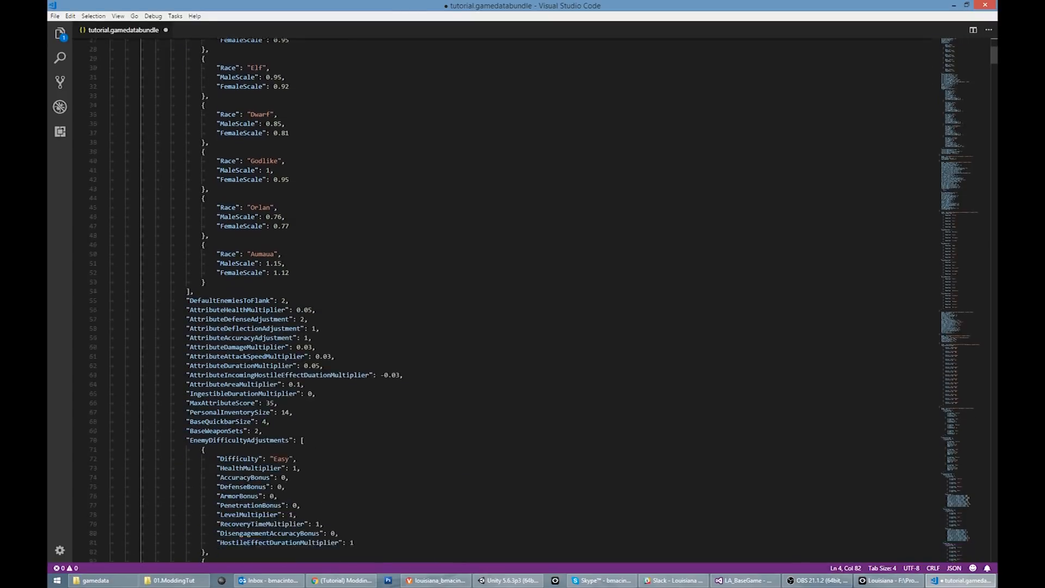
pyautogui.scroll(-3)
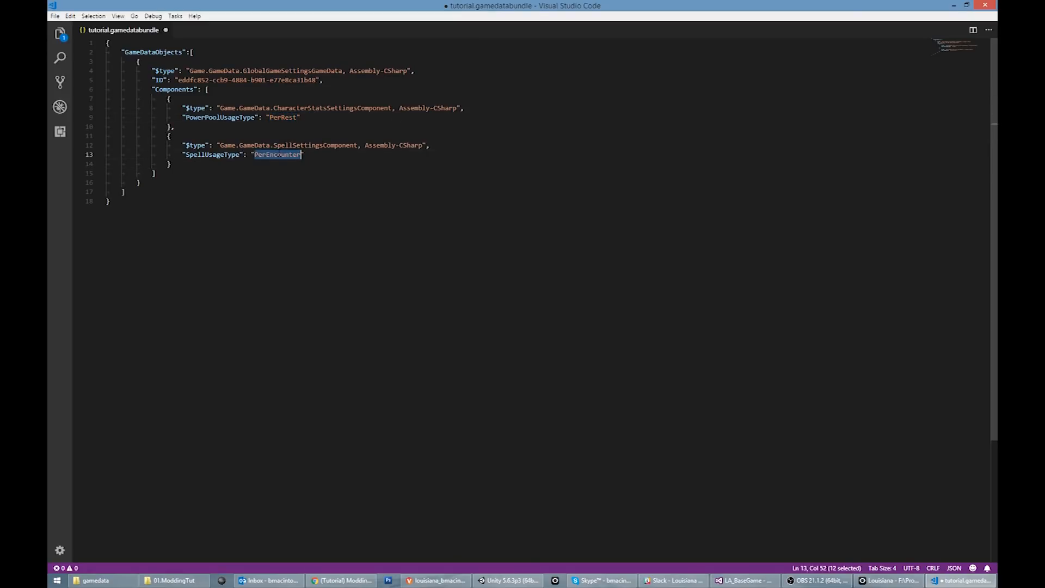
# Replace the SpellUsageType value PerEncounter with PerRest.
pyautogui.write('PerRest')
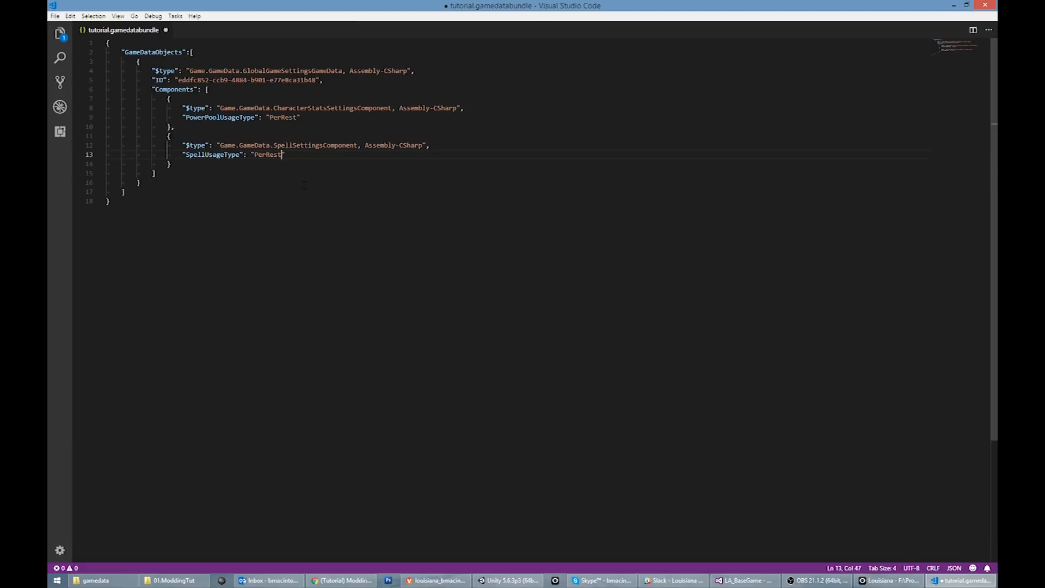